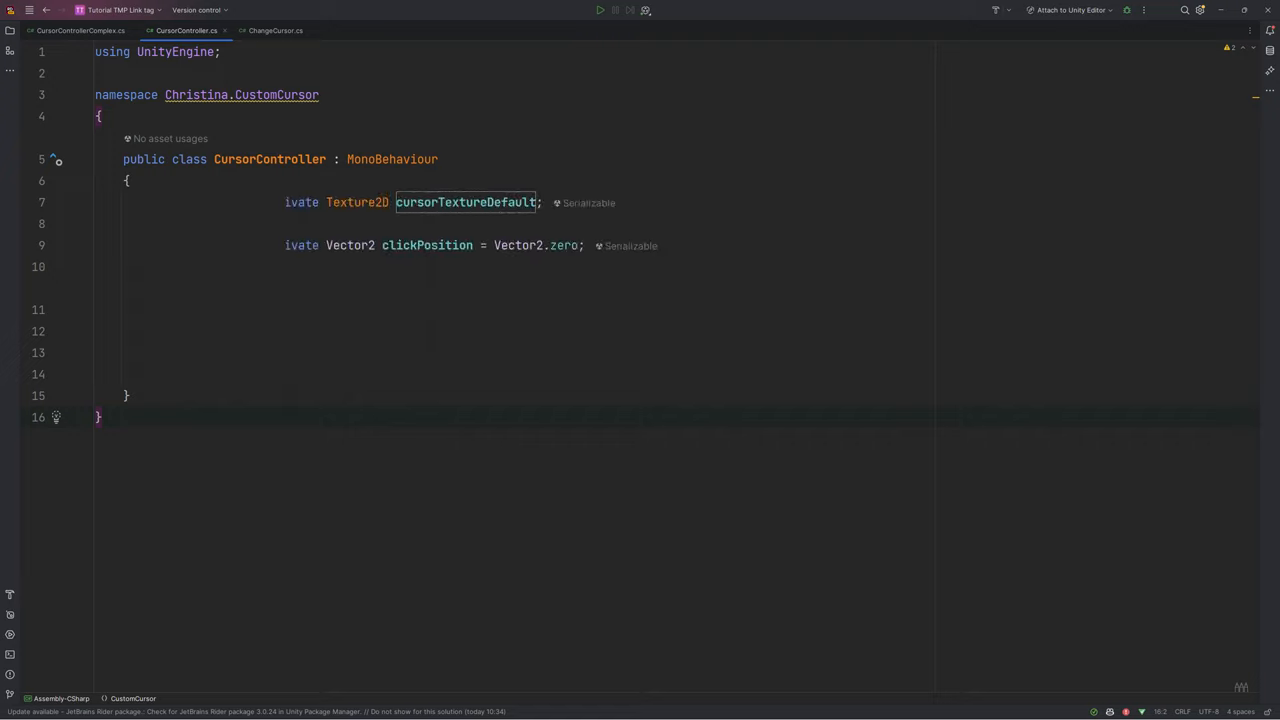
Mark the CursorController fields [SerializeField] and set the Cursor image's Texture Type to Cursor.
{"action": "type", "text": "[SerializeField]"}
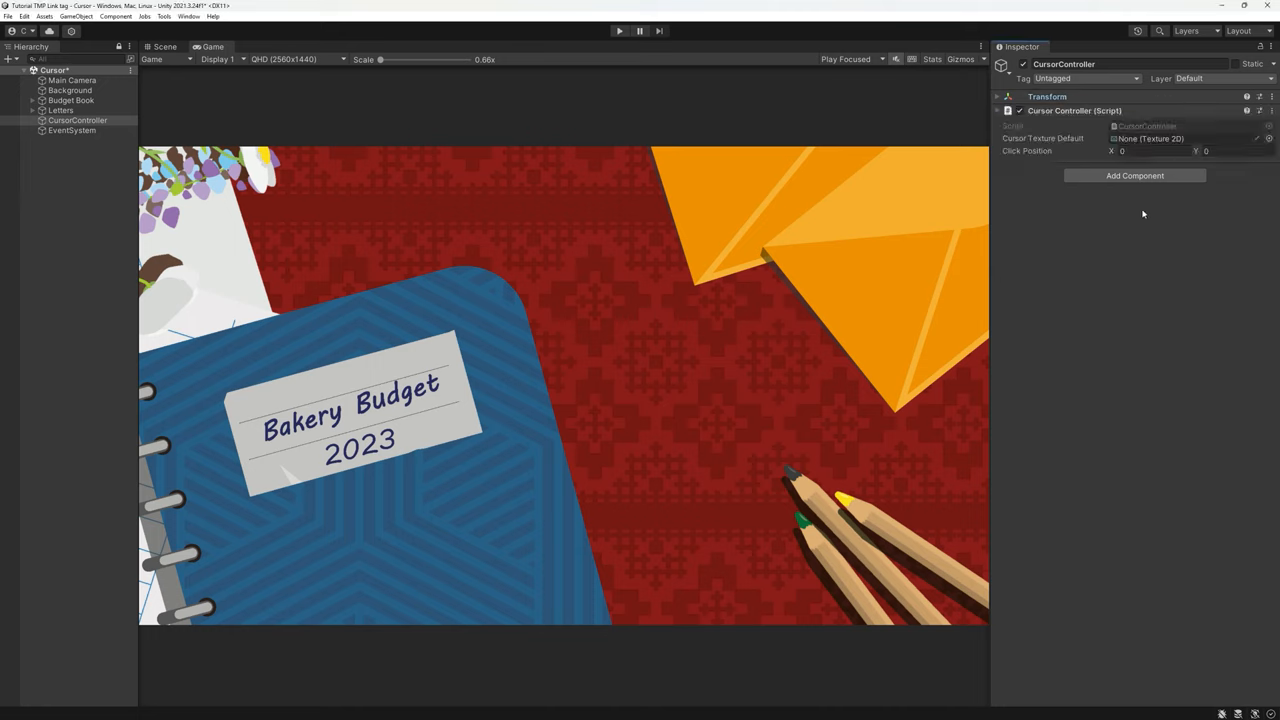
{"action": "left_click", "coordinate": [1184, 138]}
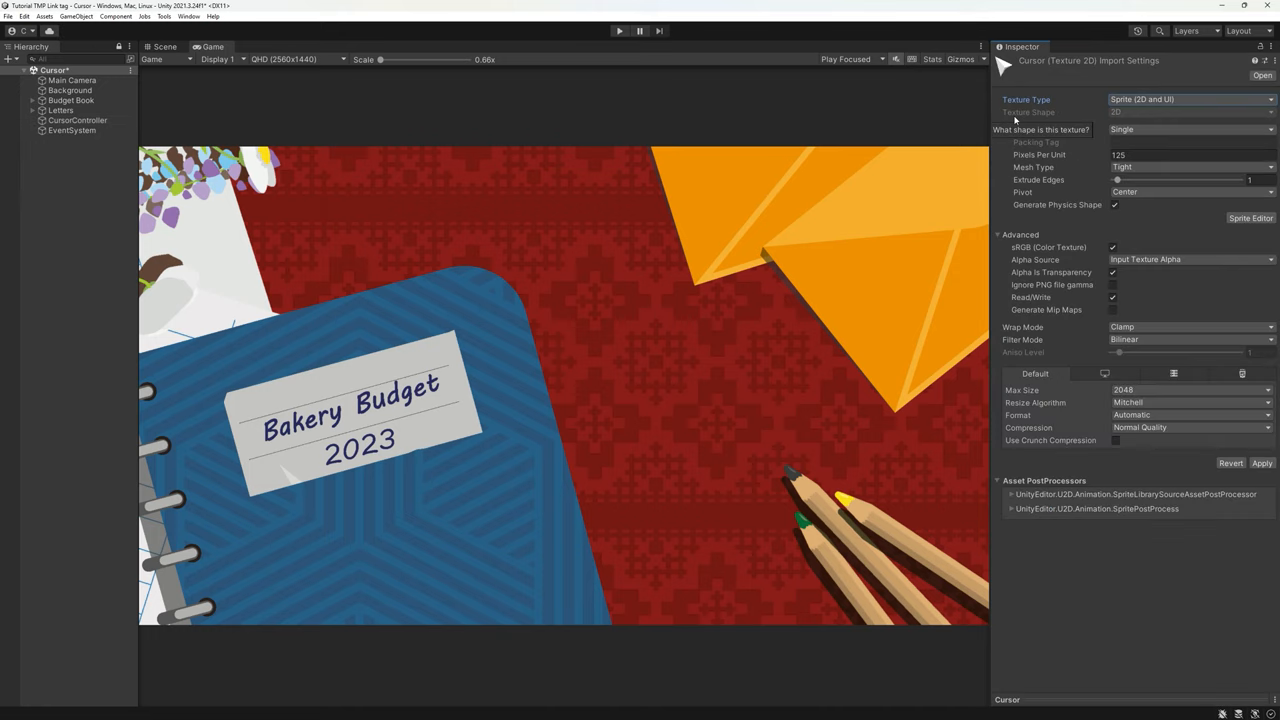
{"action": "left_click", "coordinate": [1190, 100]}
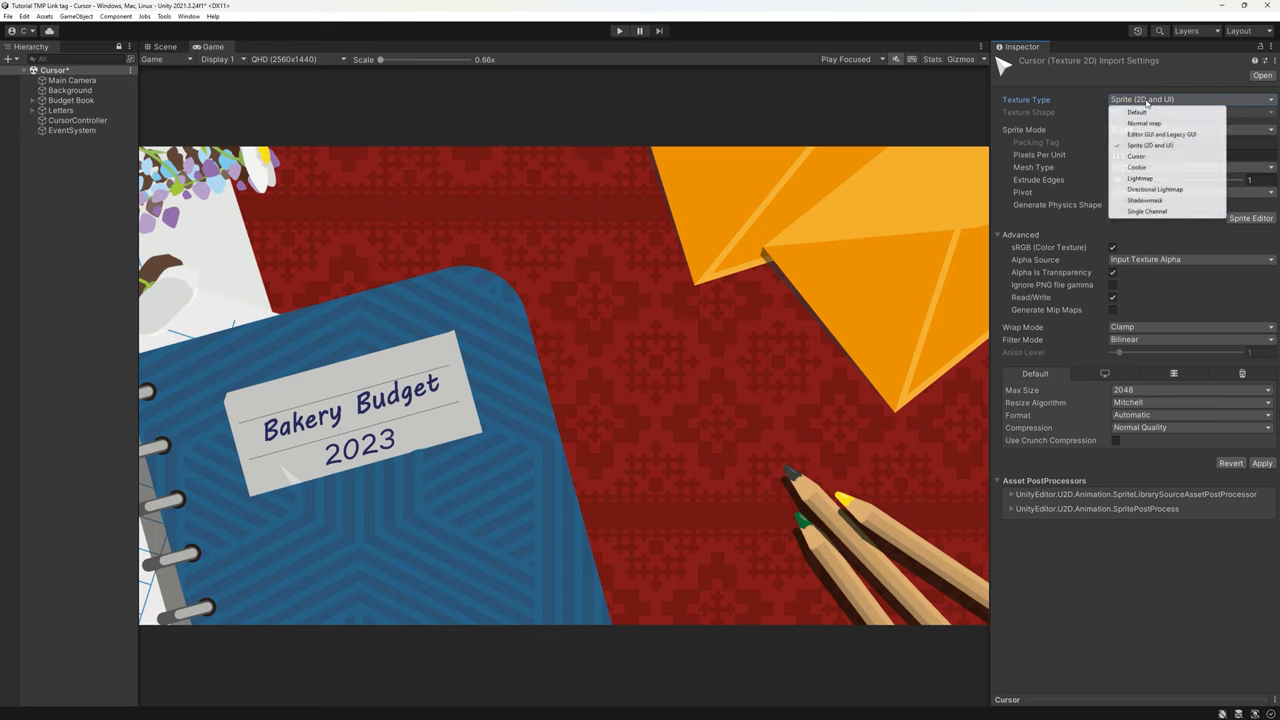
{"action": "left_click", "coordinate": [1136, 156]}
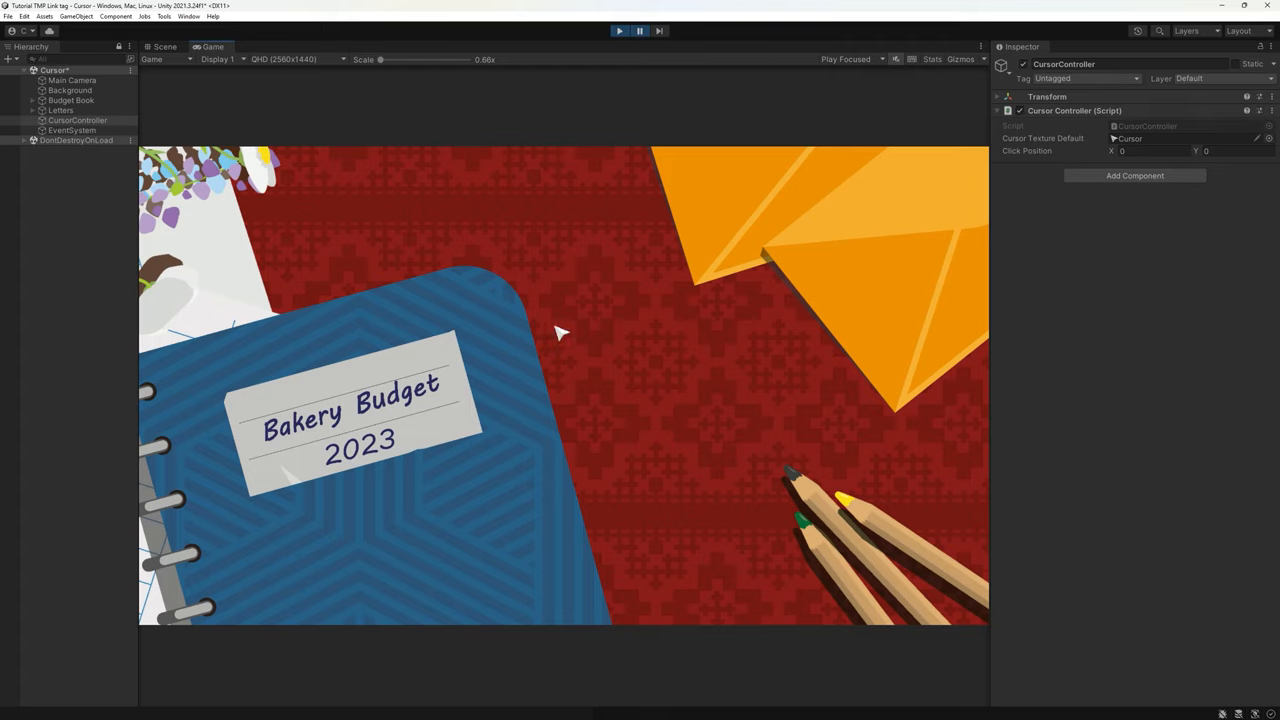
{"action": "mouse_move", "coordinate": [574, 324]}
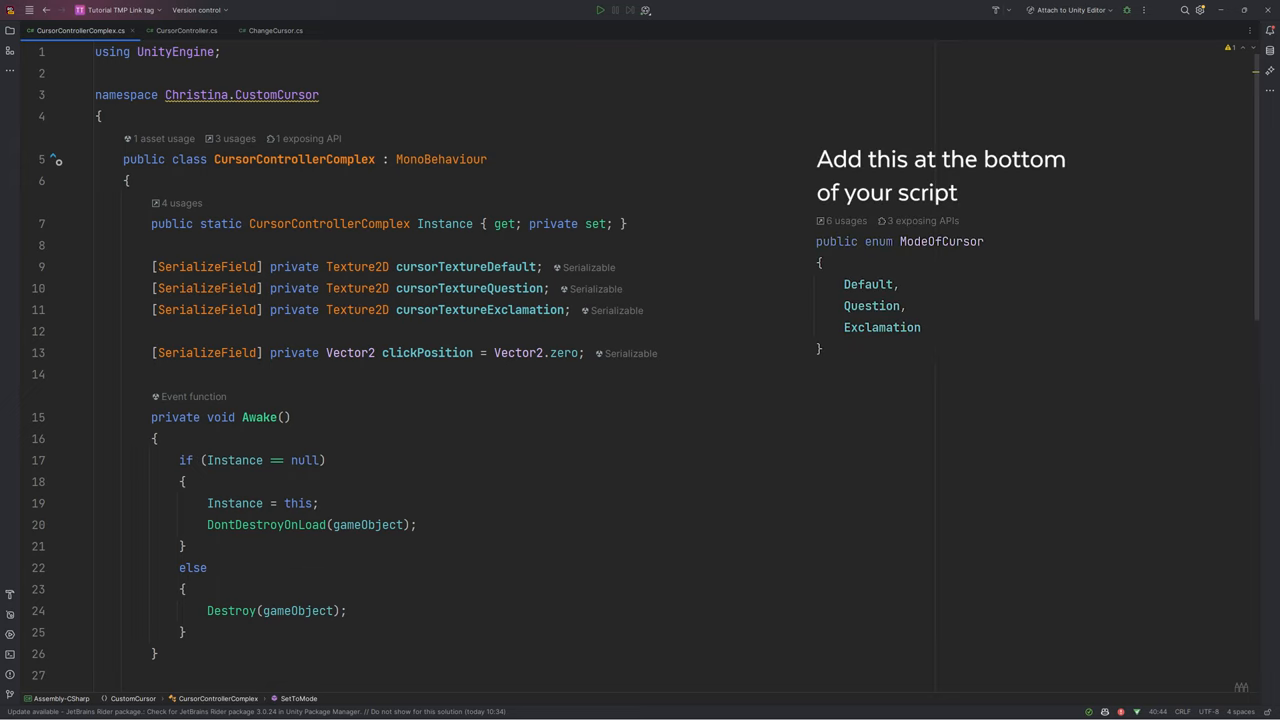
Scroll through CursorControllerComplex to review the ModeOfCursor enum and SetToMode switch.
{"action": "scroll", "scroll_direction": "down", "scroll_amount": 3}
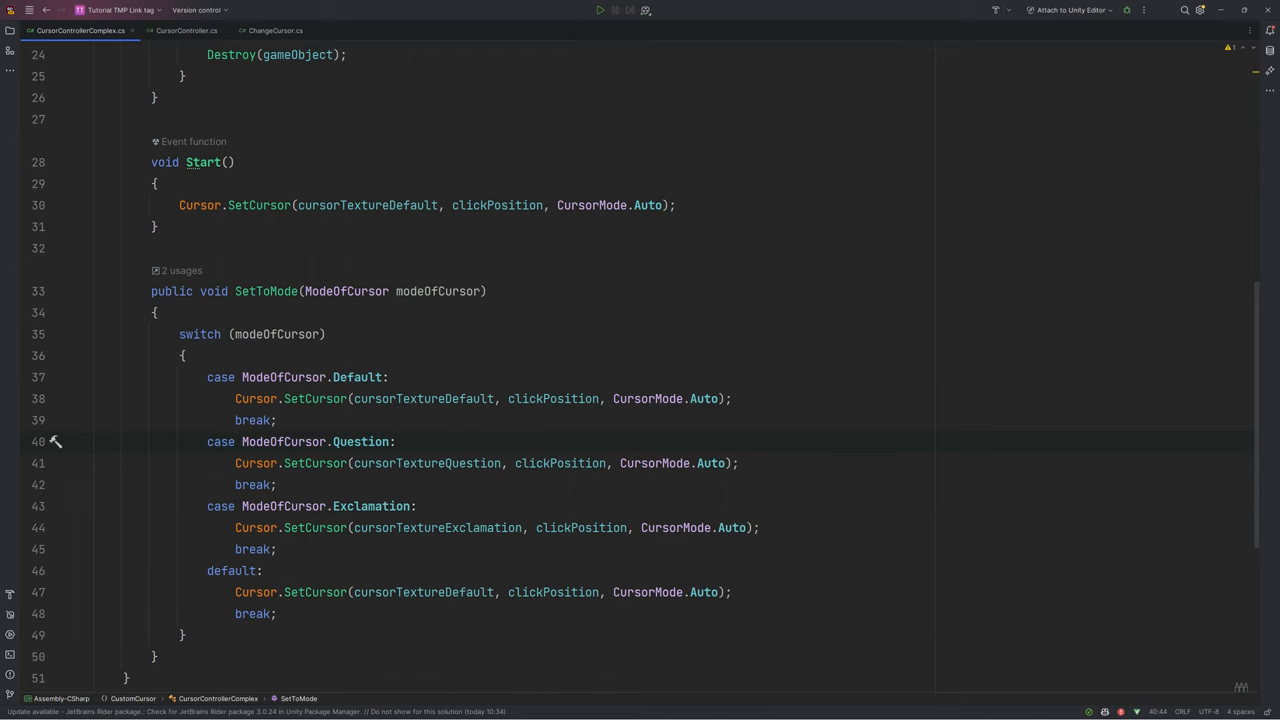
Give ChangeCursor a serialized modeOfCursor field and call Instance.SetToMode(modeOfCursor) in OnPointerEnter.
{"action": "left_click", "coordinate": [276, 30]}
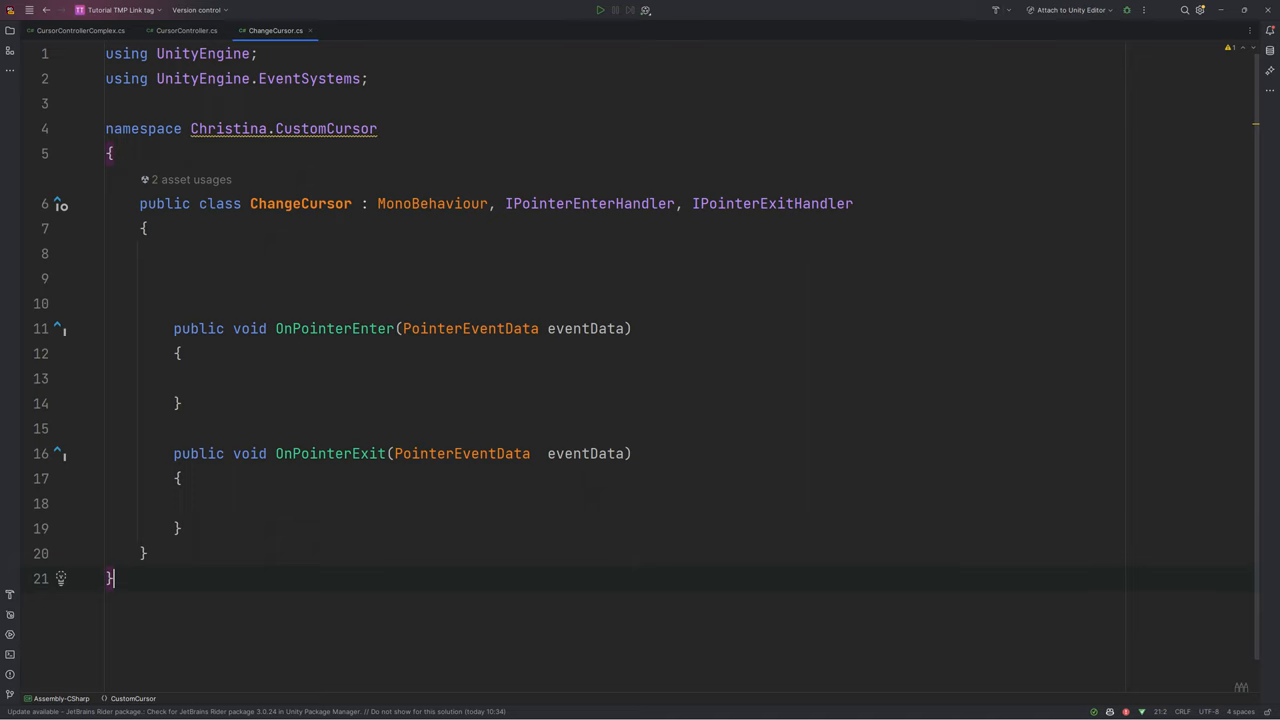
{"action": "type", "text": "[SerializeField] private ModeOfCursor modeOfCursor;"}
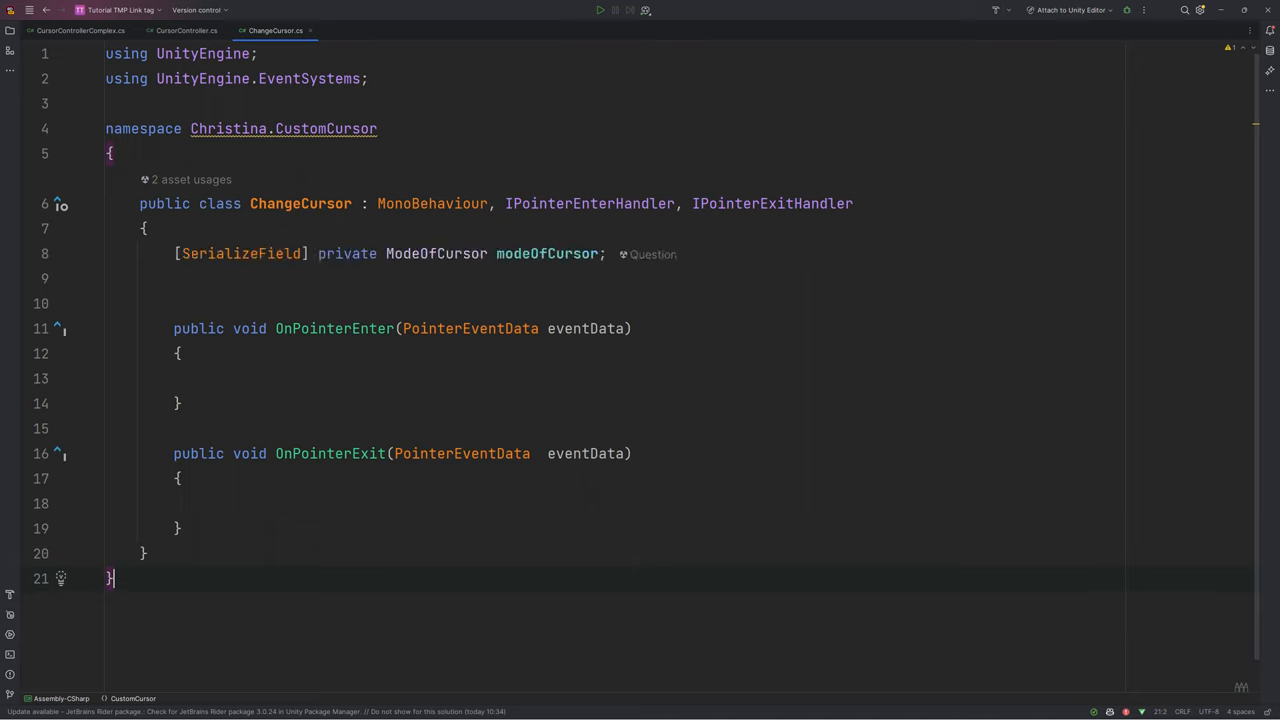
{"action": "type", "text": "CursorControllerComplex.Instance.SetToMode(modeOfCursor);"}
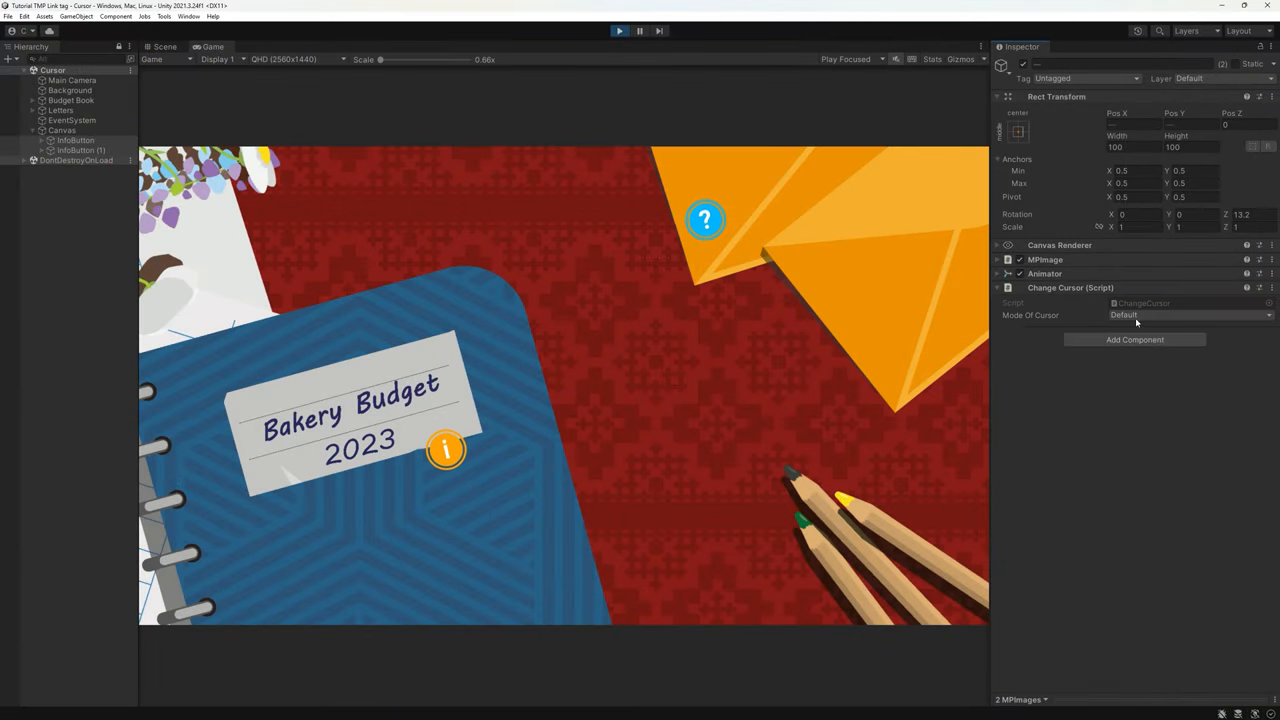
Set Mode Of Cursor to Question on the icon and Budget Book, then select the Main Camera.
{"action": "left_click", "coordinate": [1188, 314]}
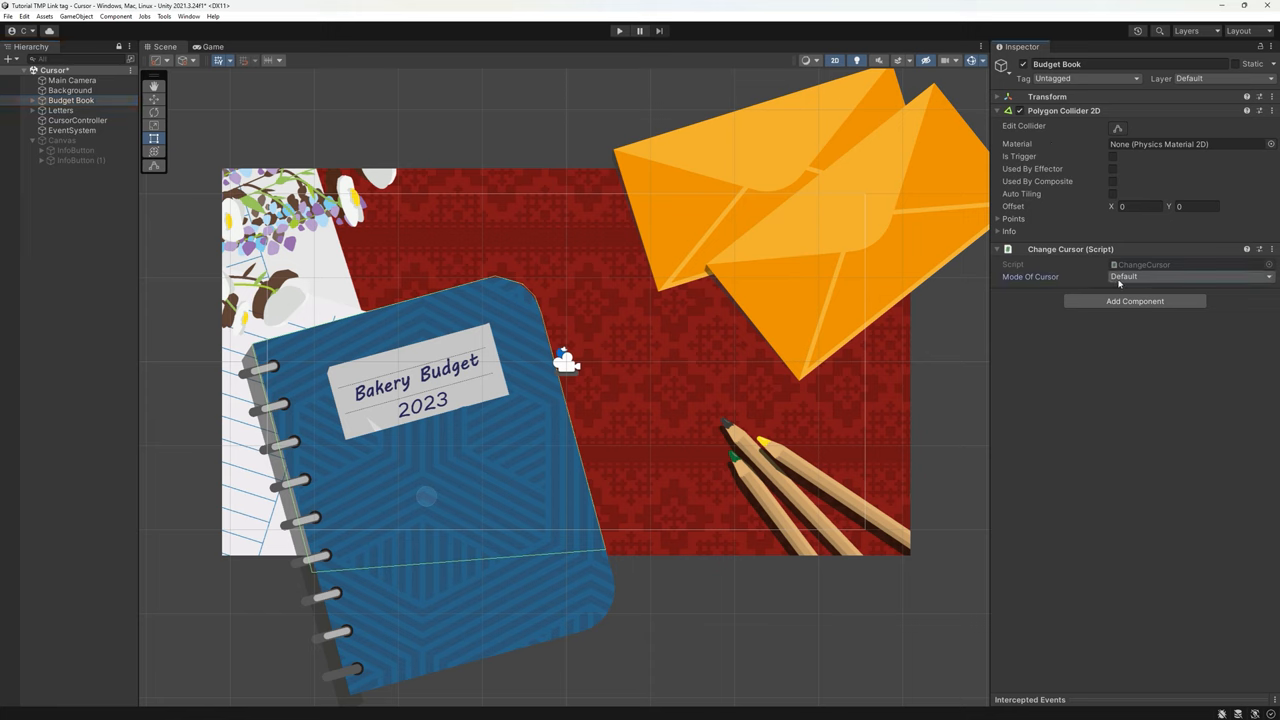
{"action": "left_click", "coordinate": [1190, 276]}
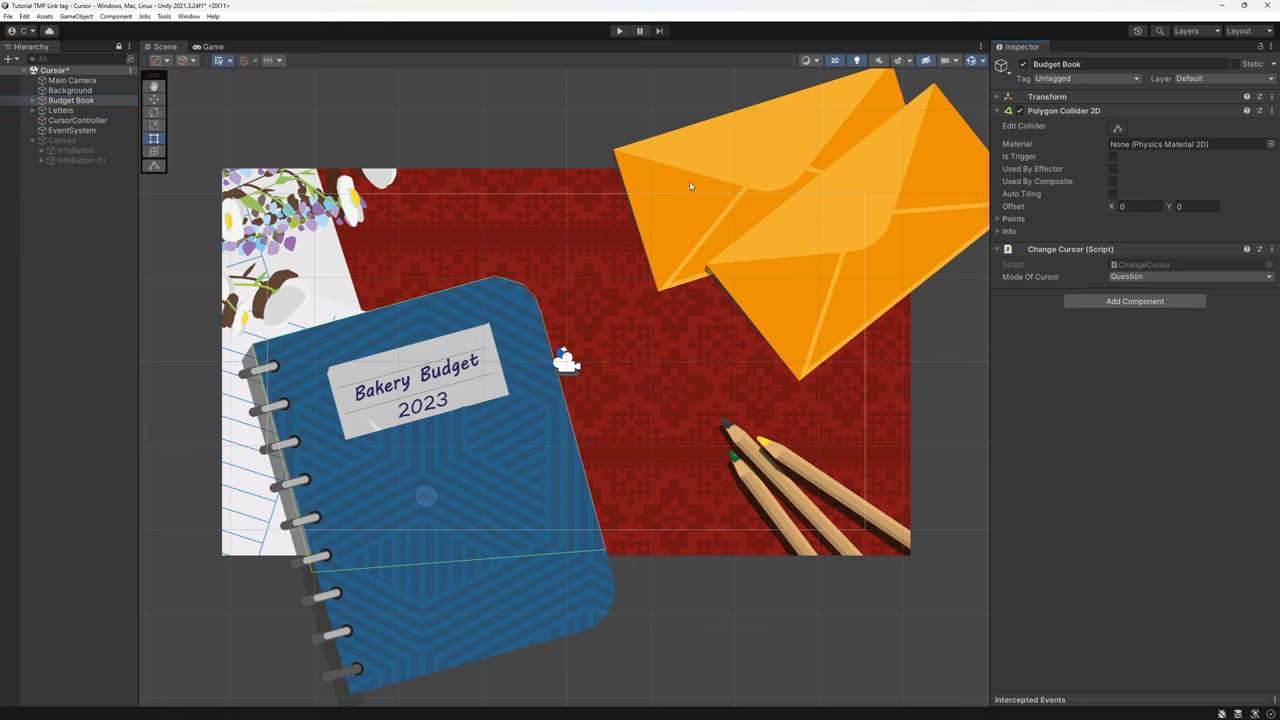
{"action": "left_click", "coordinate": [72, 80]}
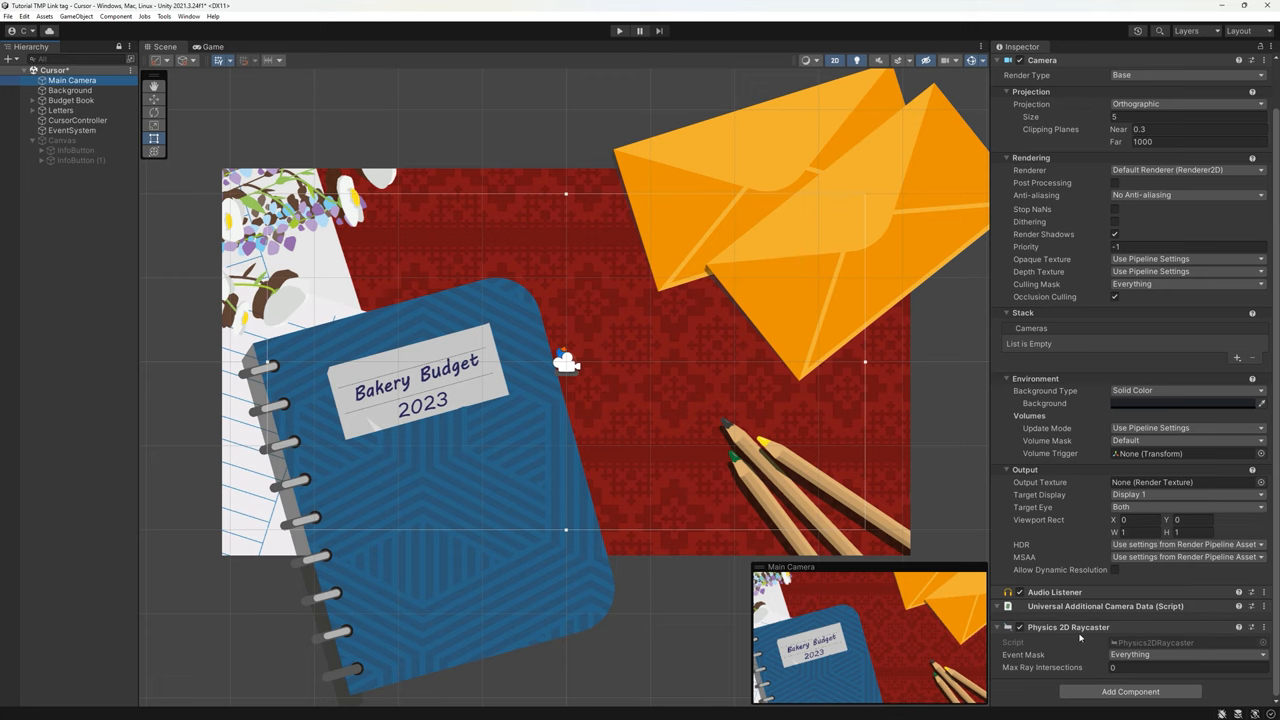
{"action": "mouse_move", "coordinate": [1024, 688]}
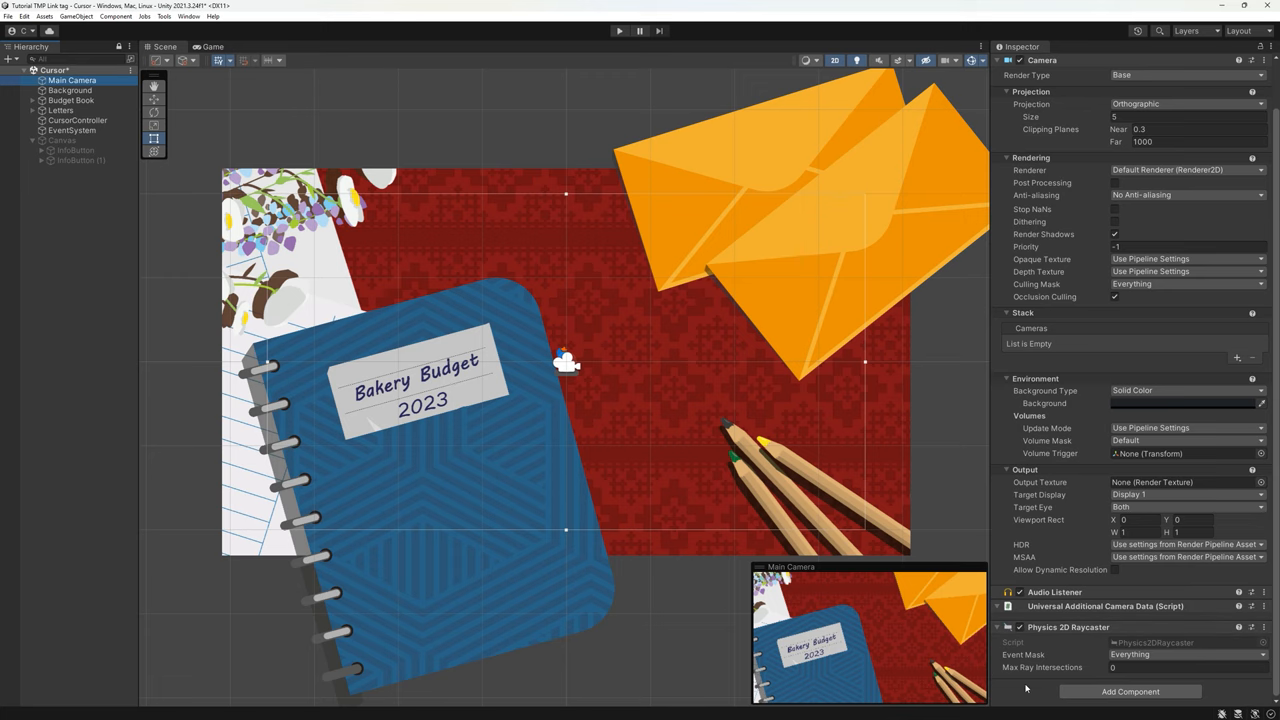